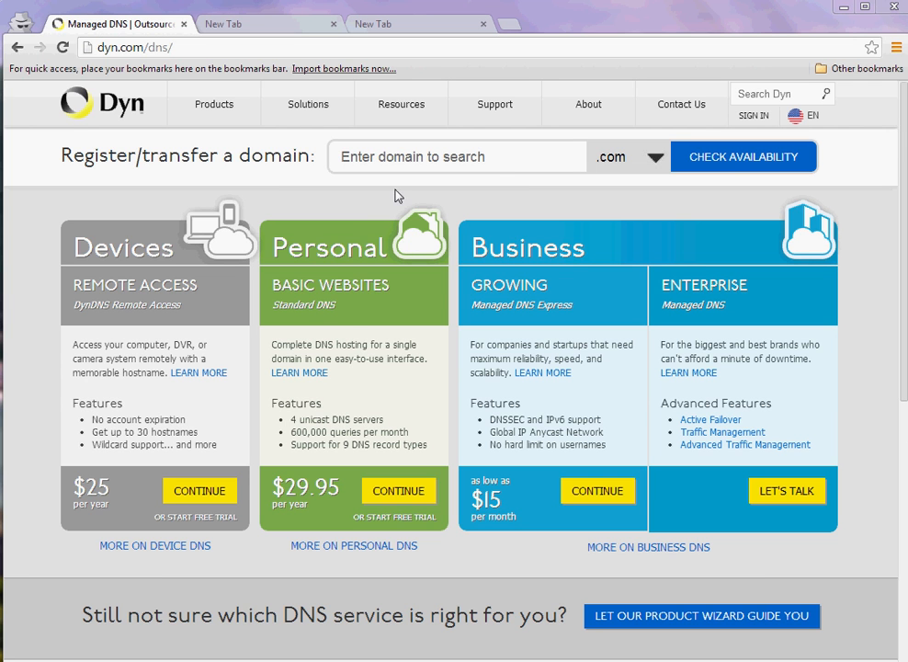
mouse_move(133, 72)
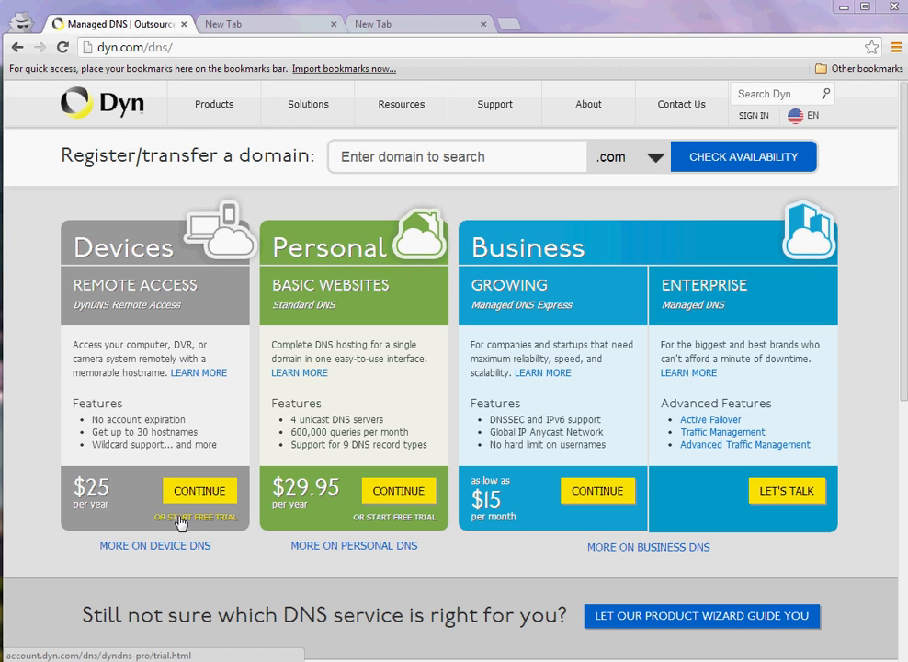
mouse_move(190, 522)
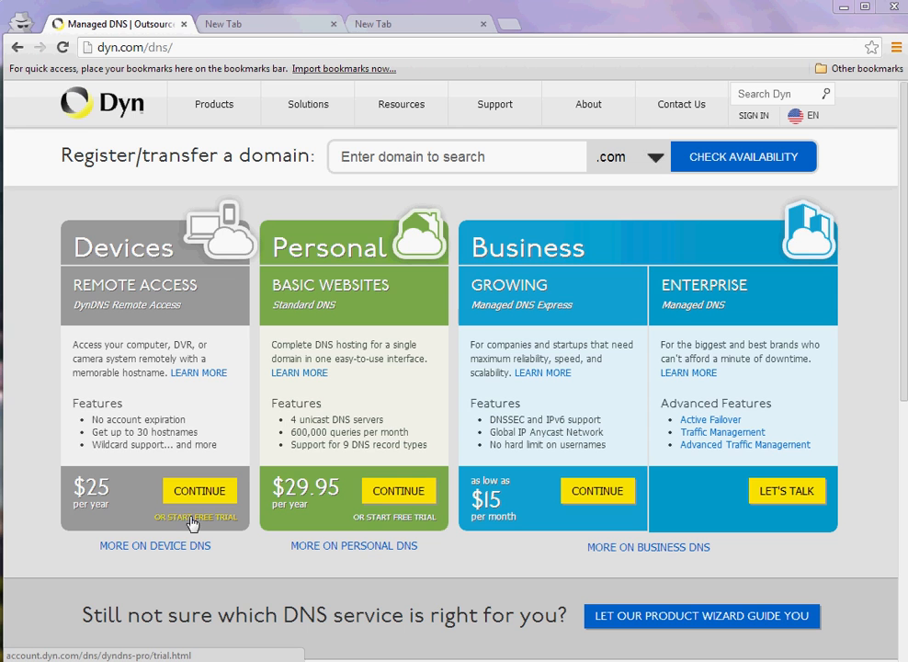
Start the DynDNS Pro free trial under the Devices / Remote Access plan.
left_click(195, 517)
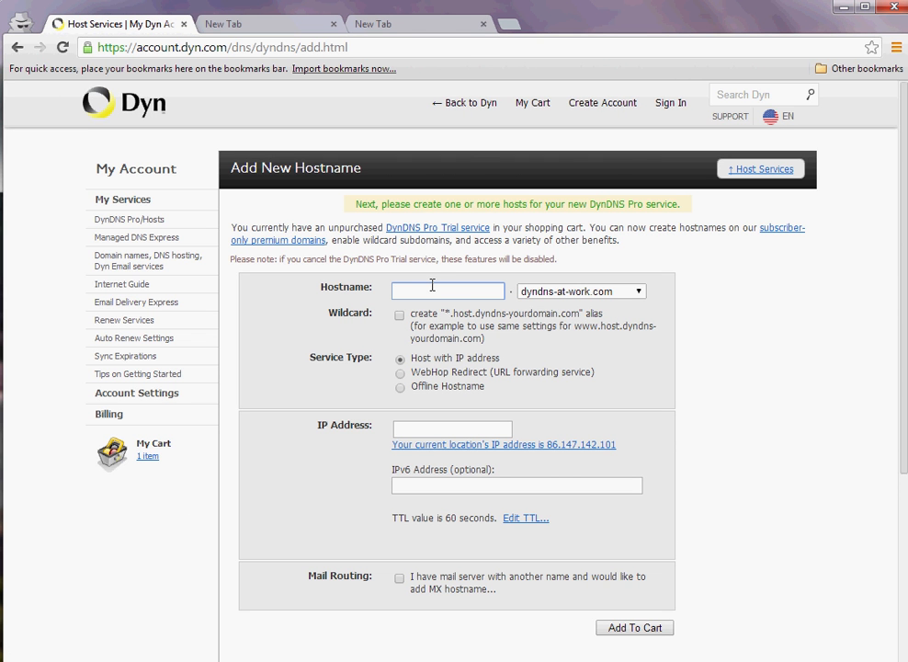
Enter hostname 'securiguide' and pick dvrdns.org from the domain dropdown.
type("securi")
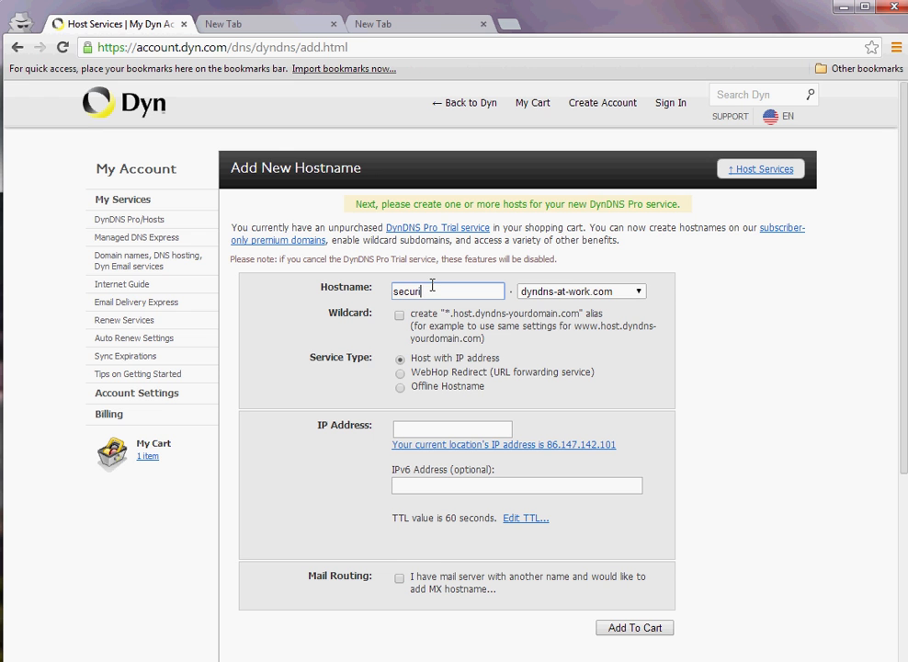
type("guide")
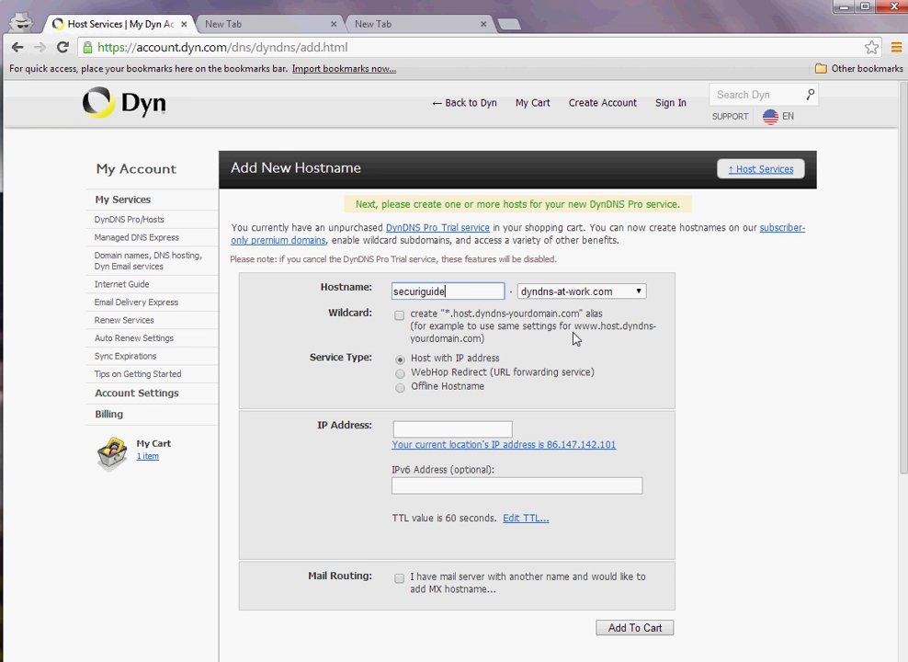
left_click(580, 291)
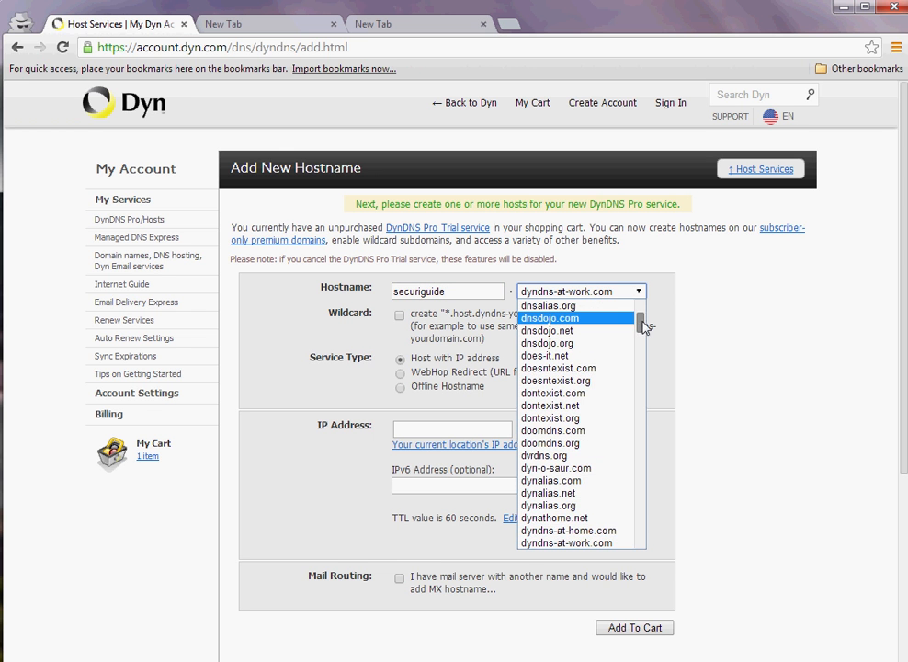
scroll("down", 3)
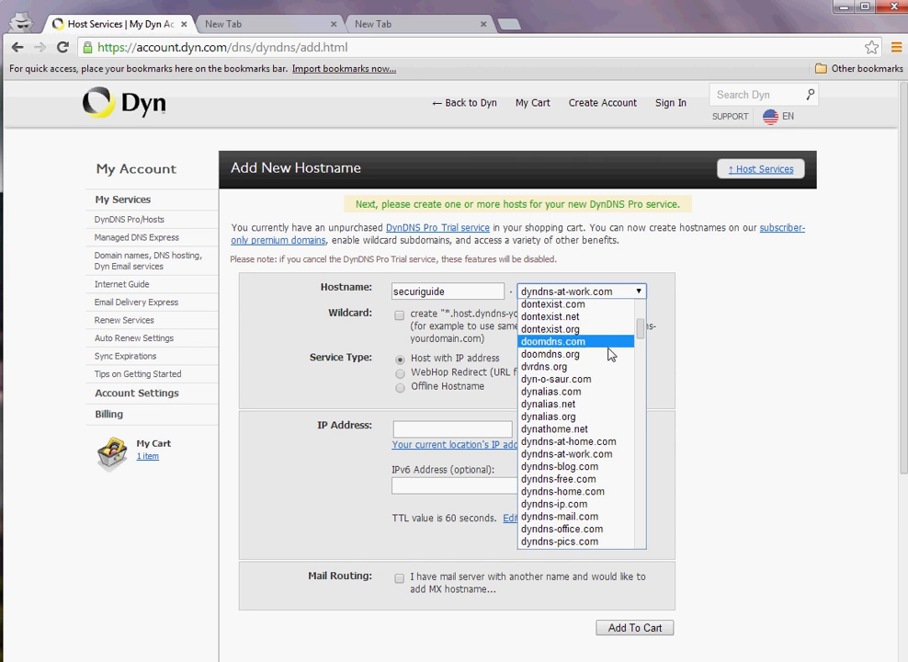
left_click(543, 366)
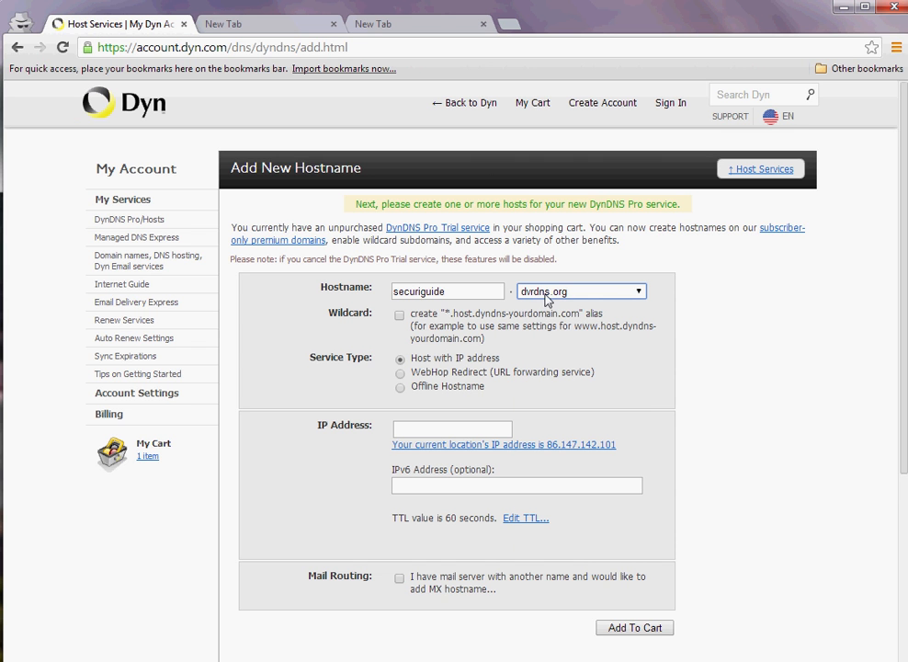
left_click(451, 429)
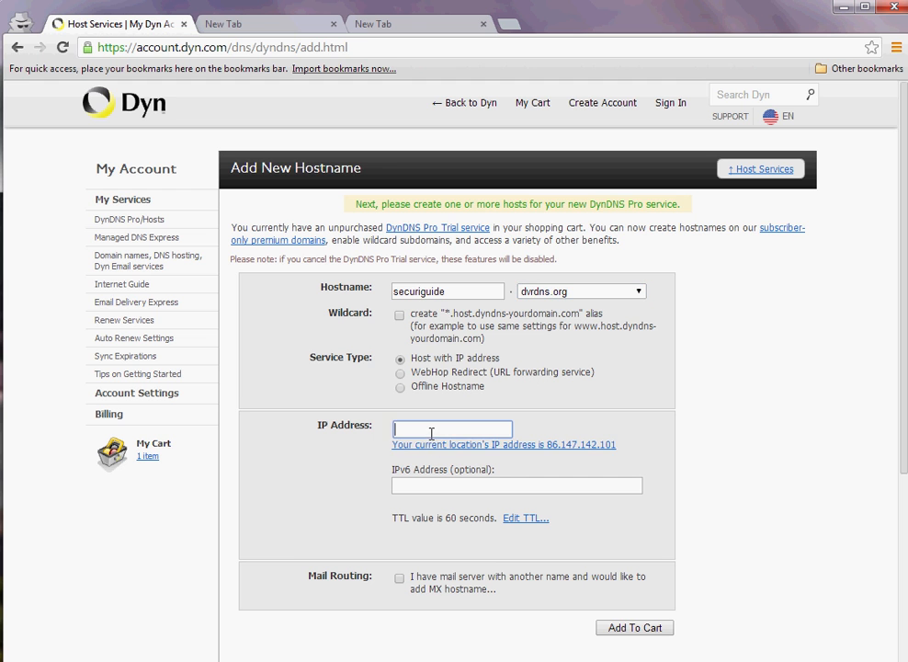
mouse_move(613, 450)
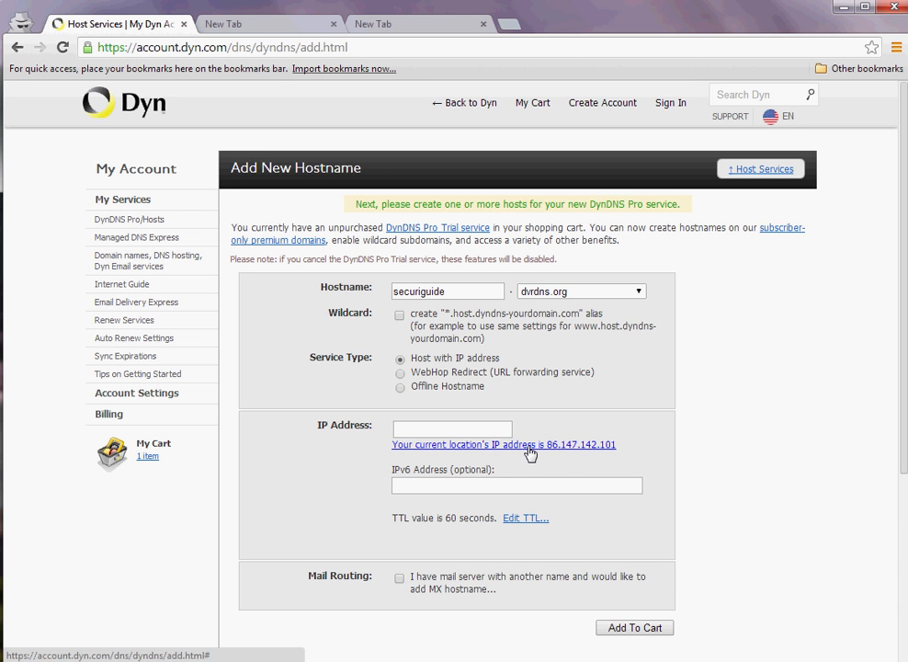
left_click(504, 444)
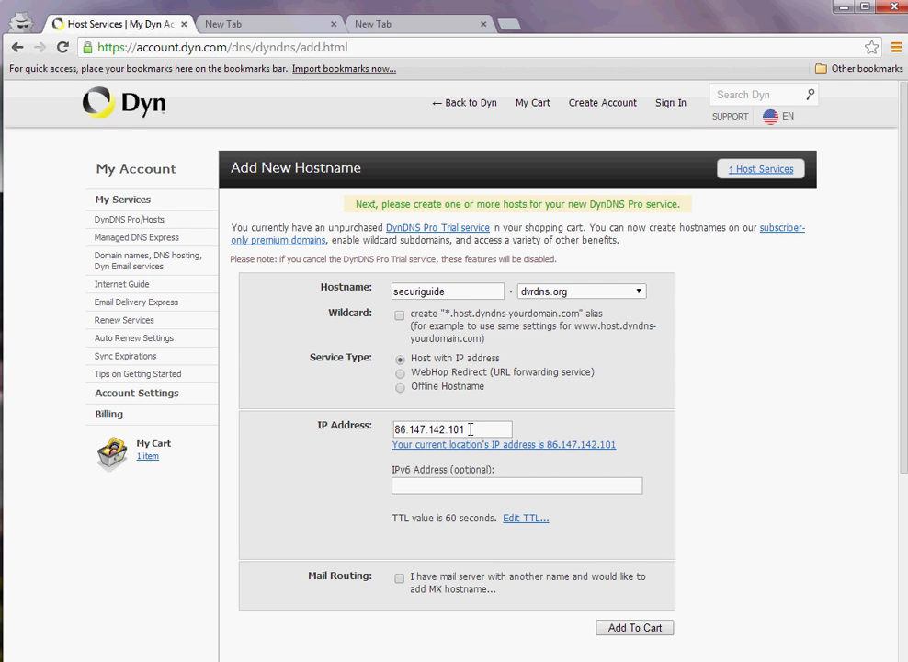
triple_click(450, 429)
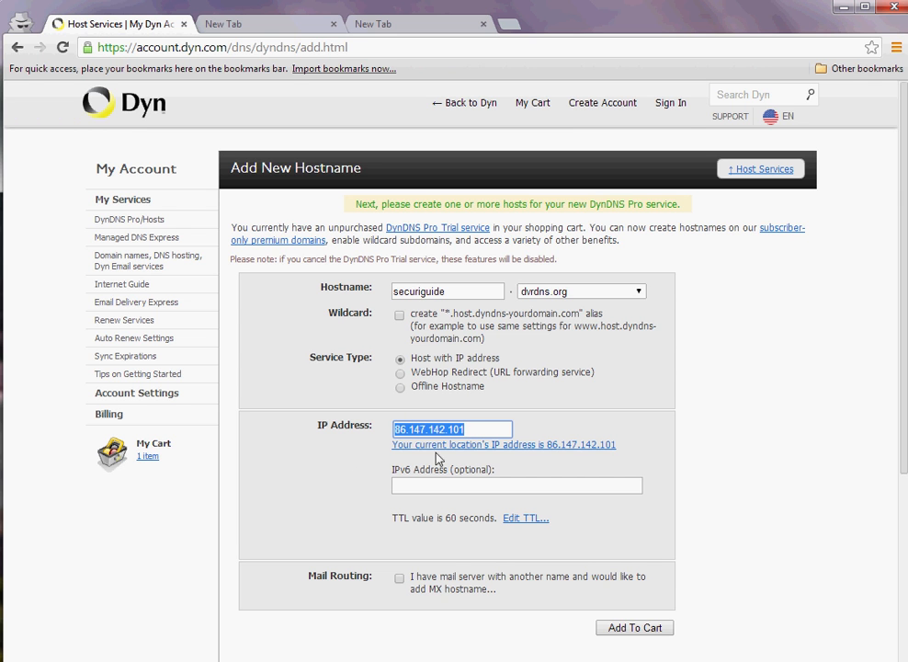
left_click(451, 430)
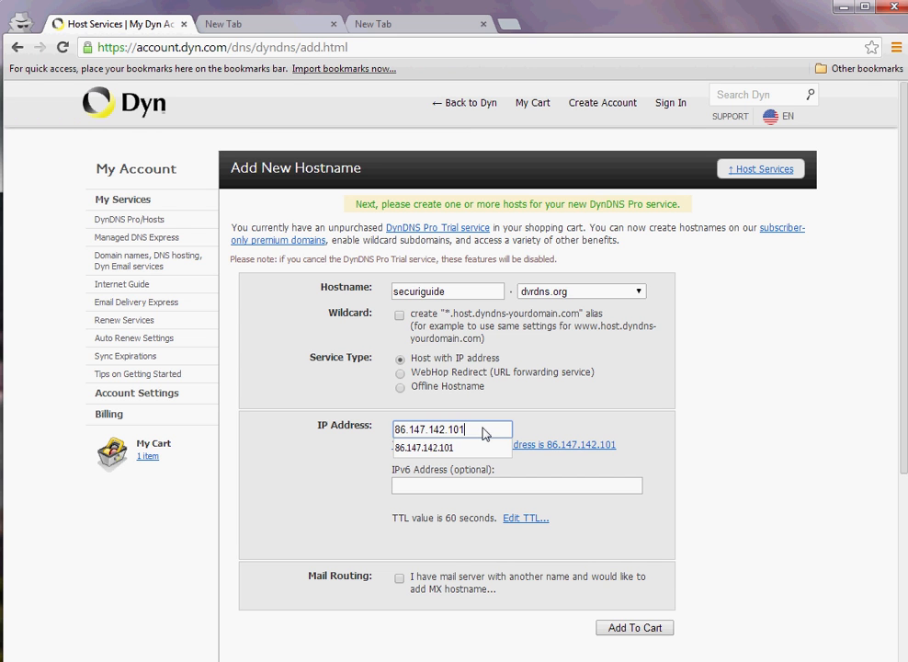
left_click(572, 419)
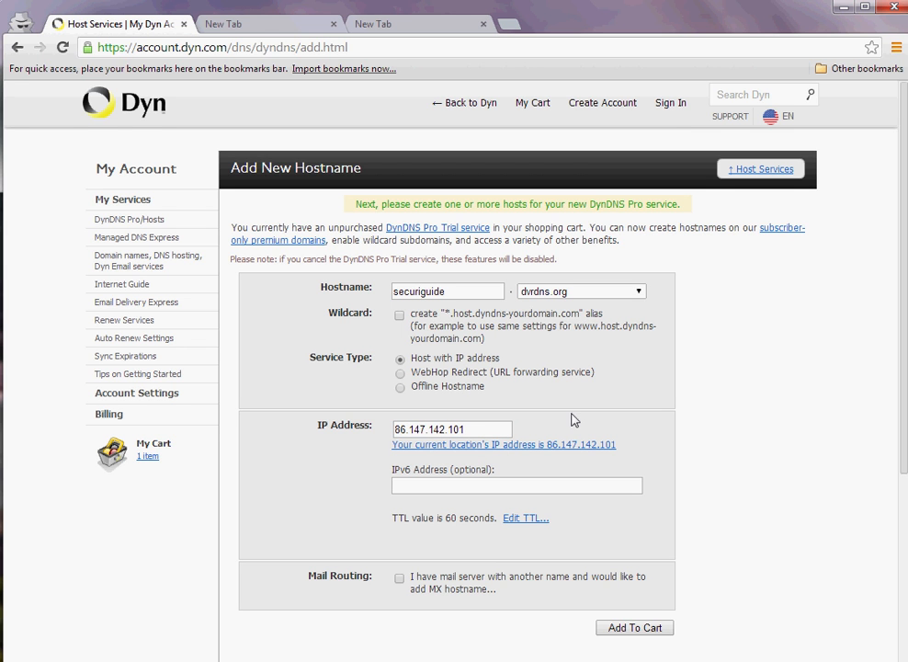
mouse_move(649, 423)
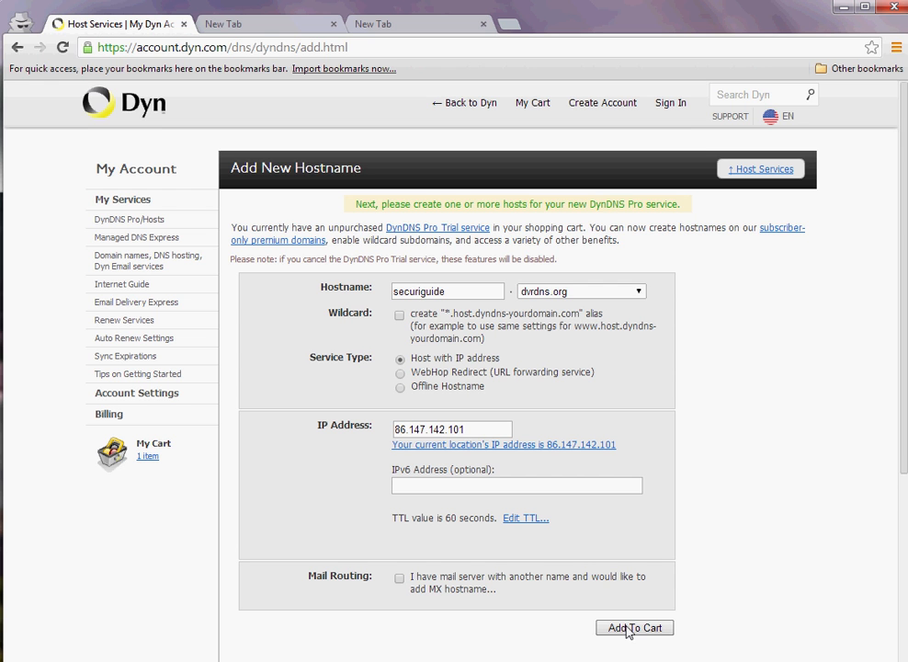
mouse_move(565, 451)
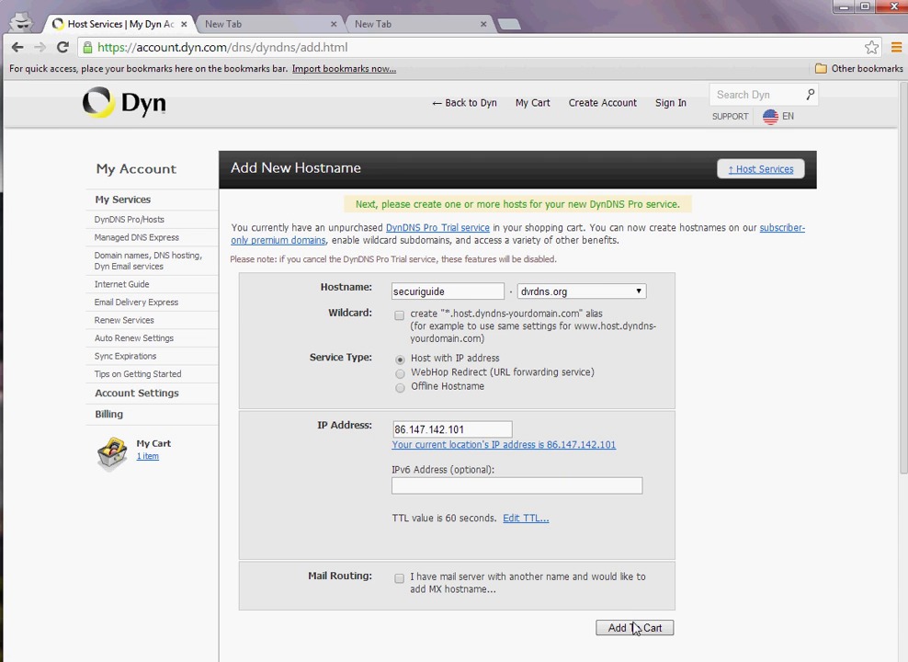
Rename the rejected hostname to securiguide123 and add it to the cart.
left_click(634, 627)
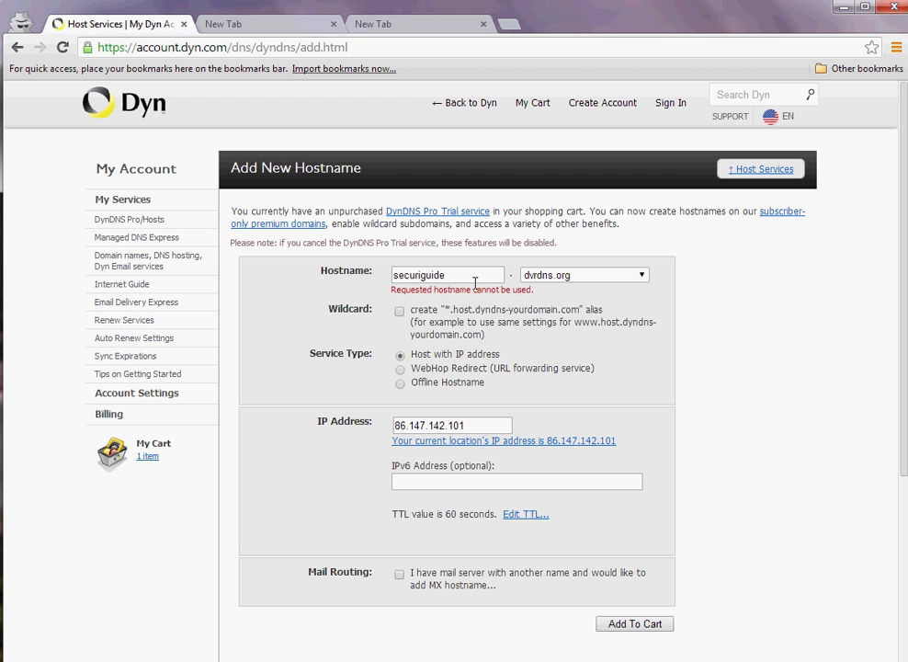
type("123")
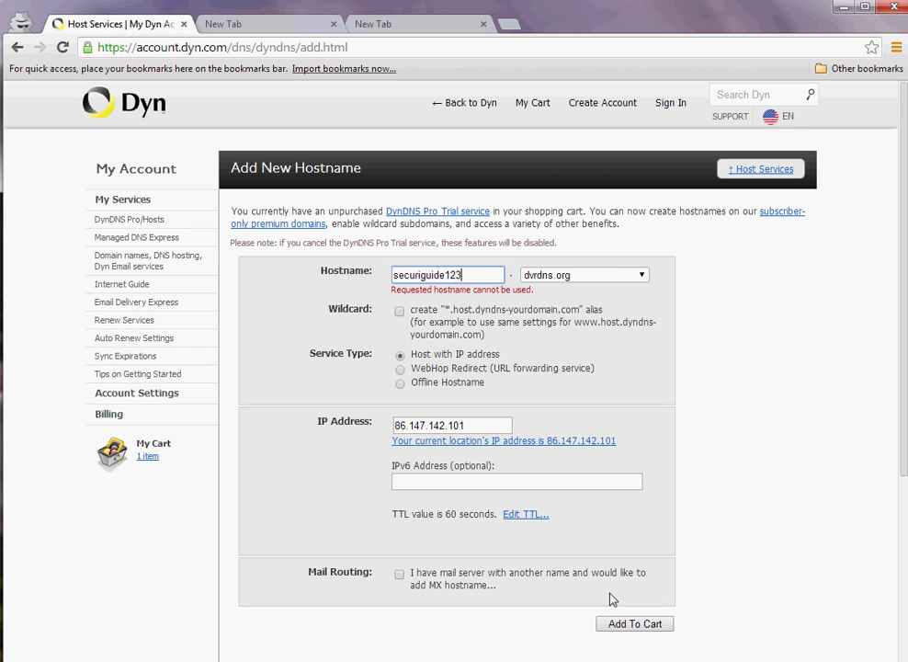
left_click(634, 624)
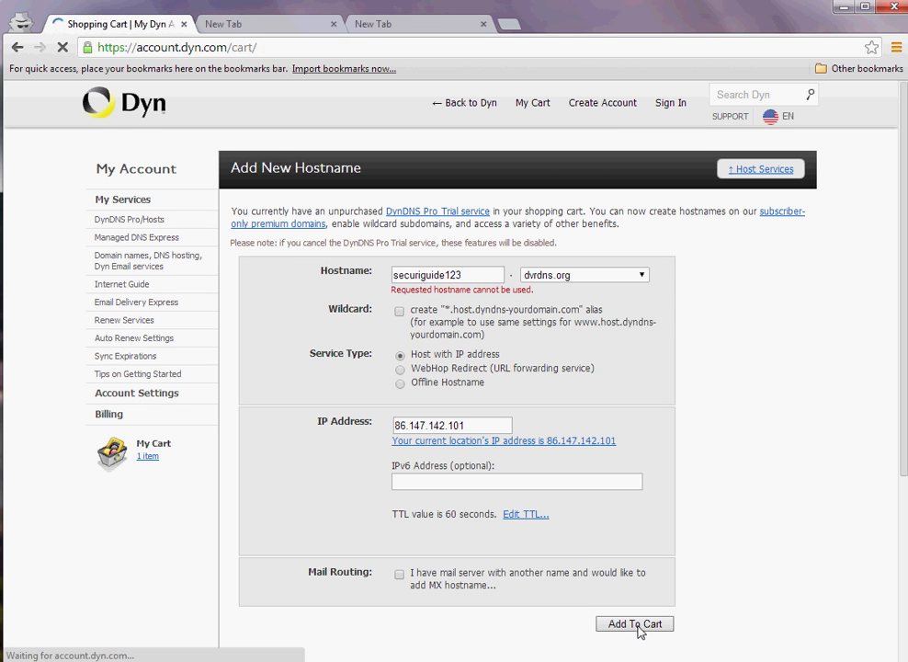
Enter the new account username 'videodyndns14' and a password.
left_click(634, 623)
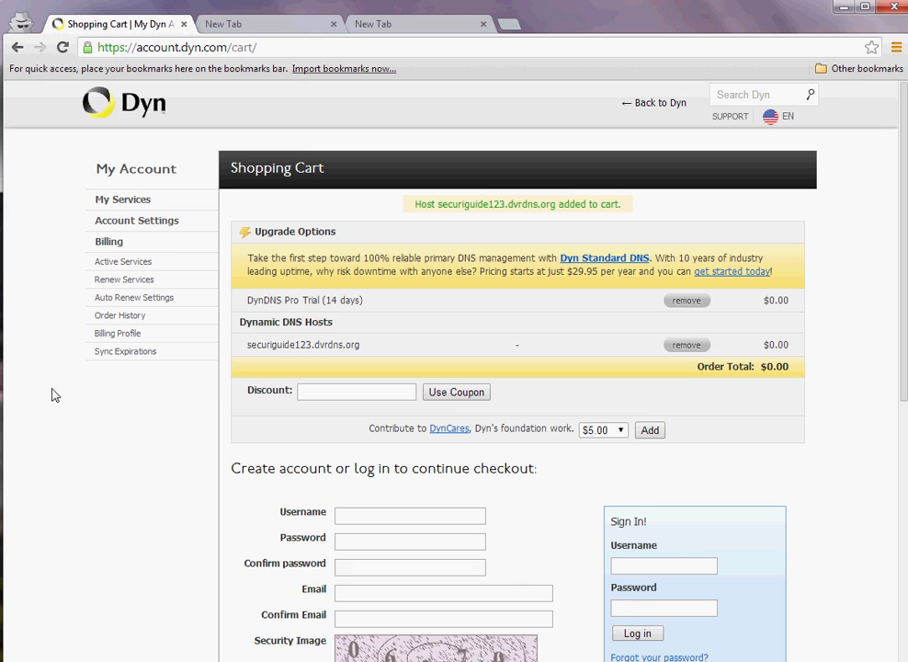
scroll("down", 3)
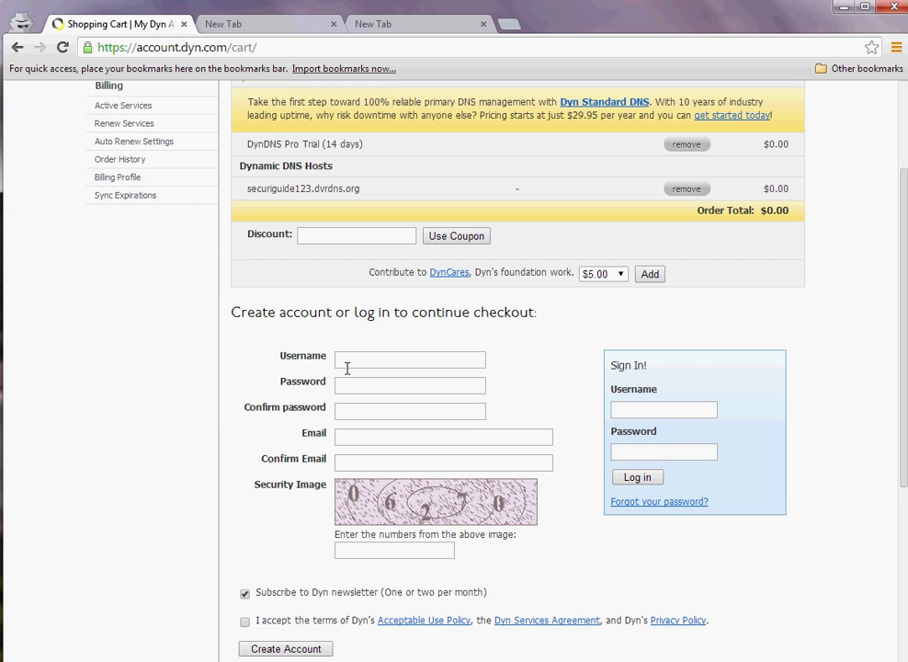
left_click(410, 359)
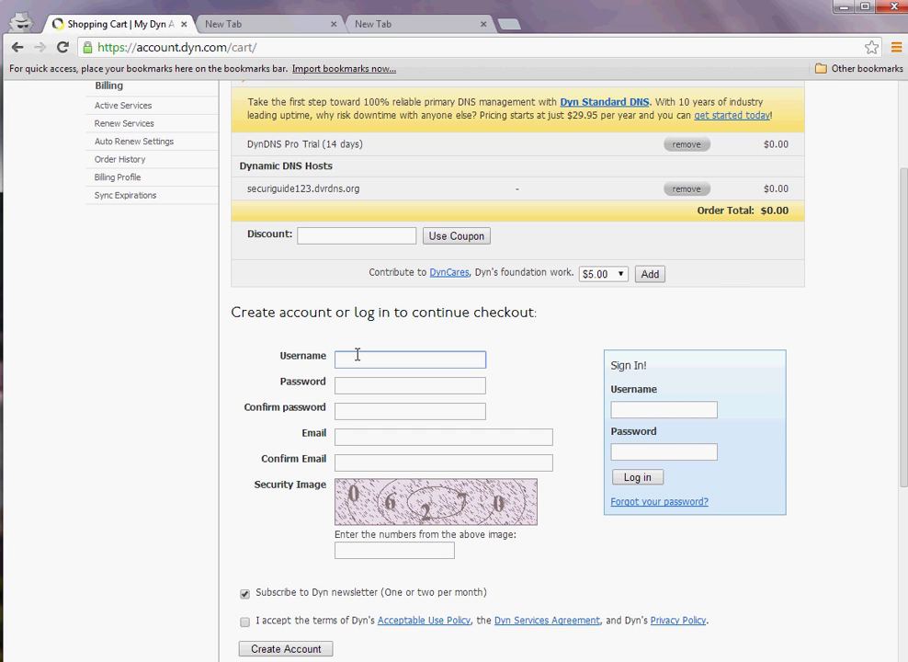
type("video")
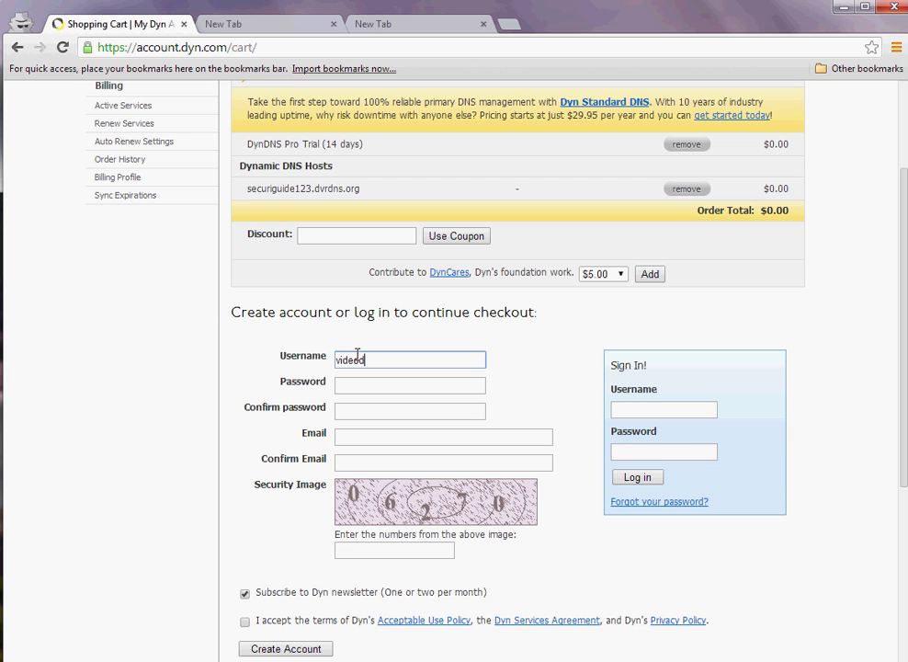
type("dyndns")
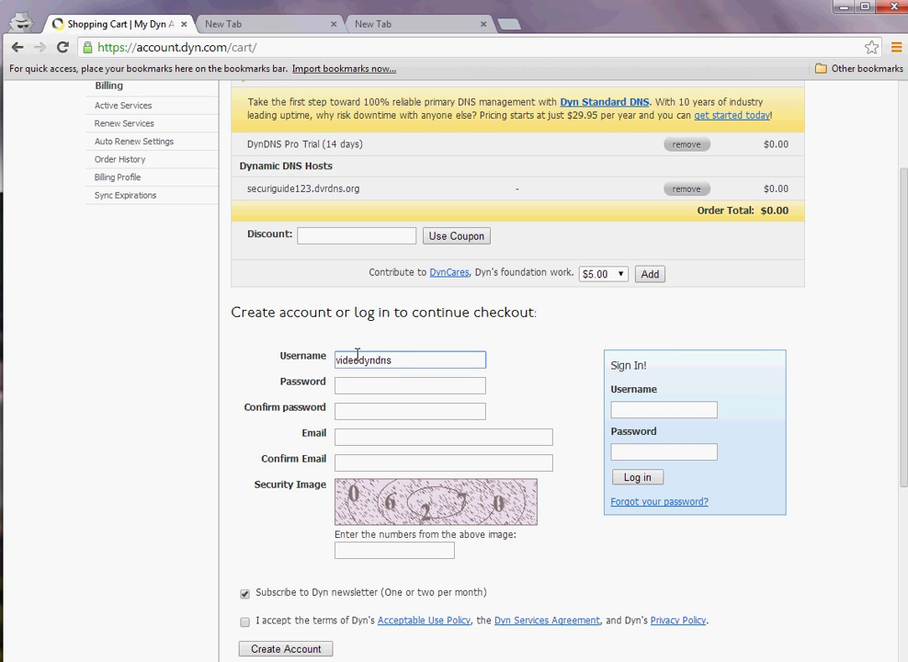
type("14")
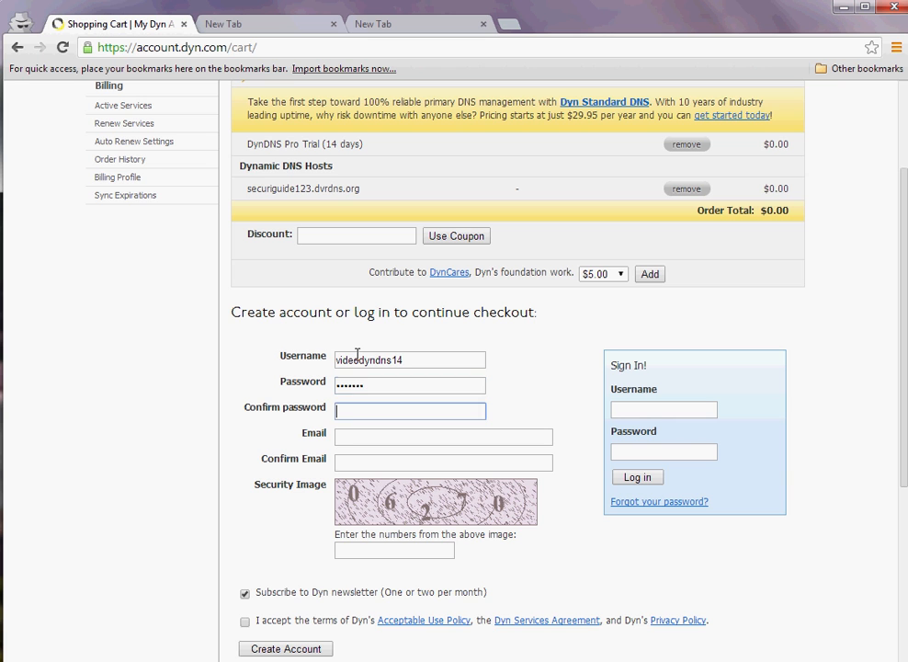
type("•••••")
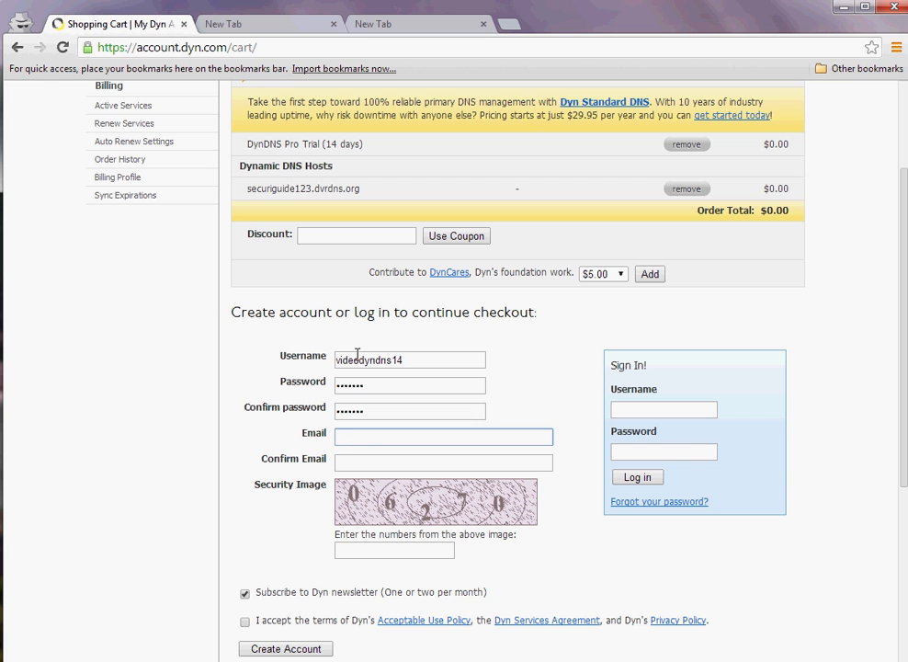
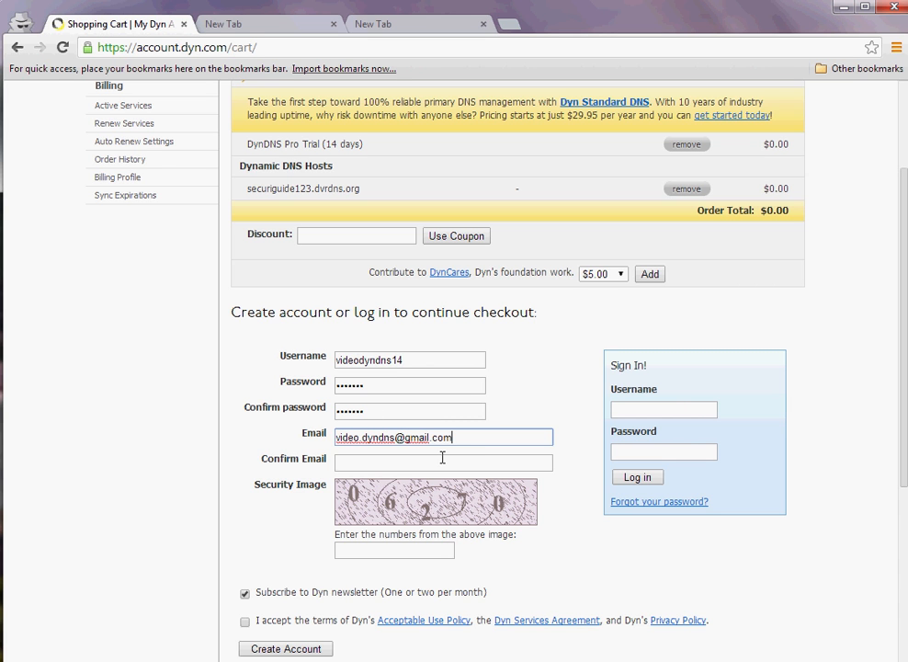
triple_click(396, 437)
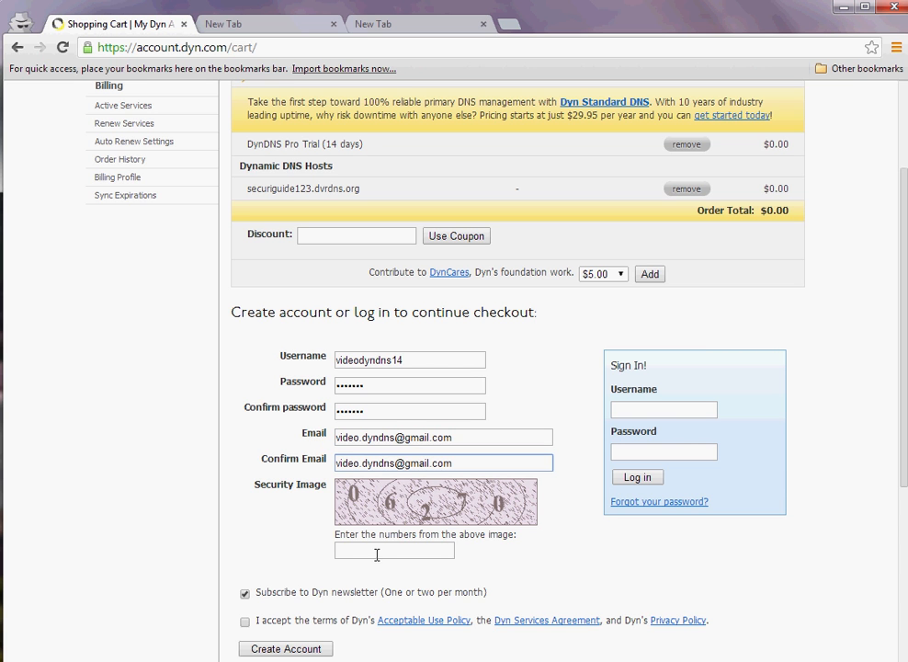
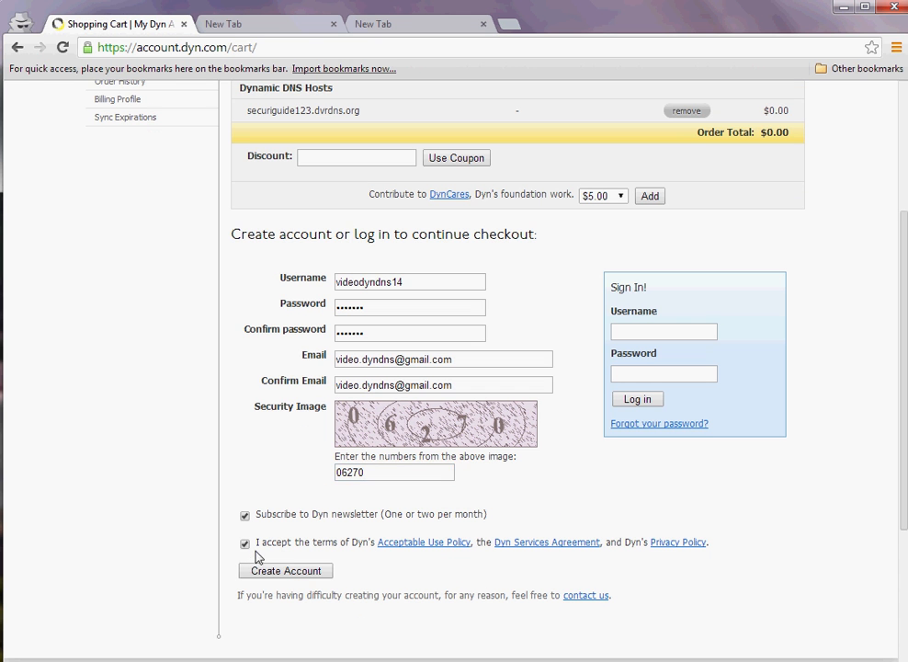
left_click(285, 570)
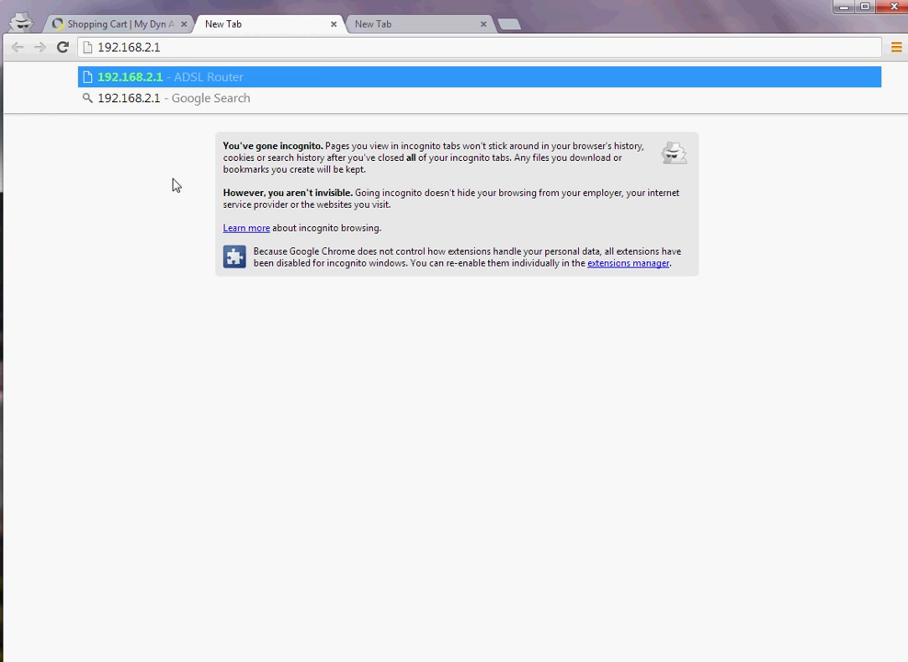
Load the Edimax router admin page at 192.168.2.1 in the second tab.
left_click(172, 47)
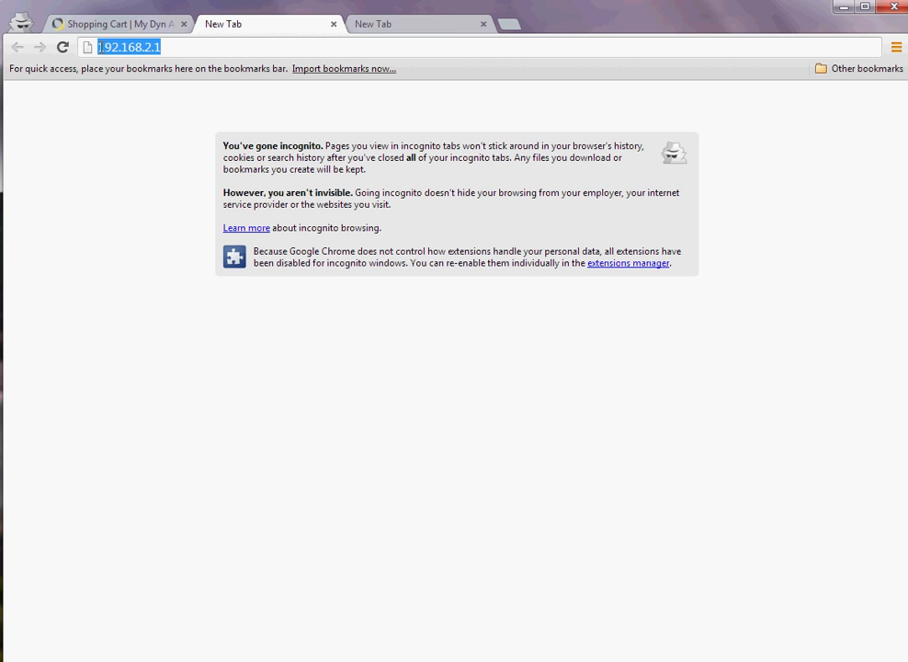
left_click(128, 47)
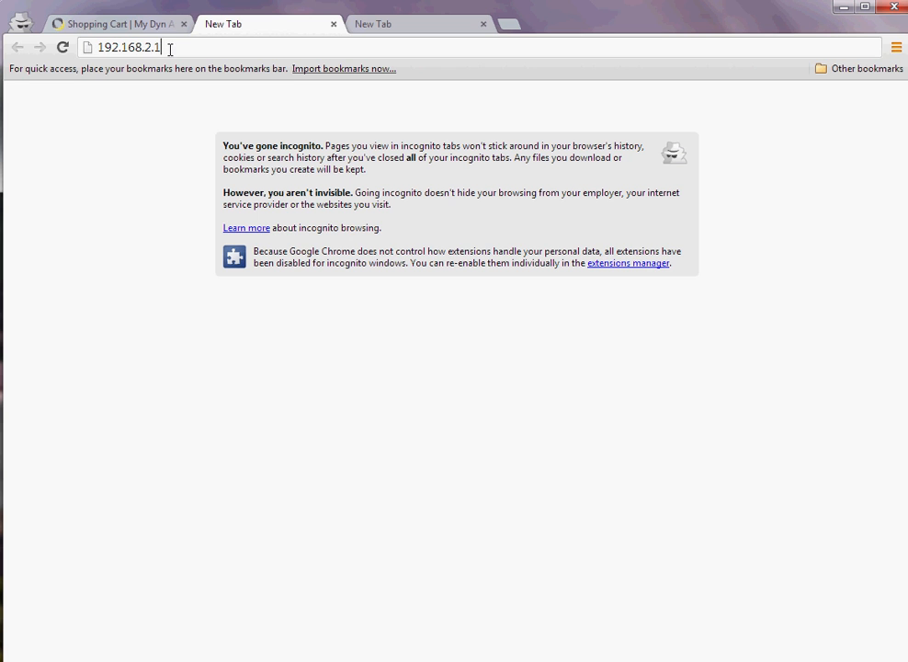
mouse_move(126, 175)
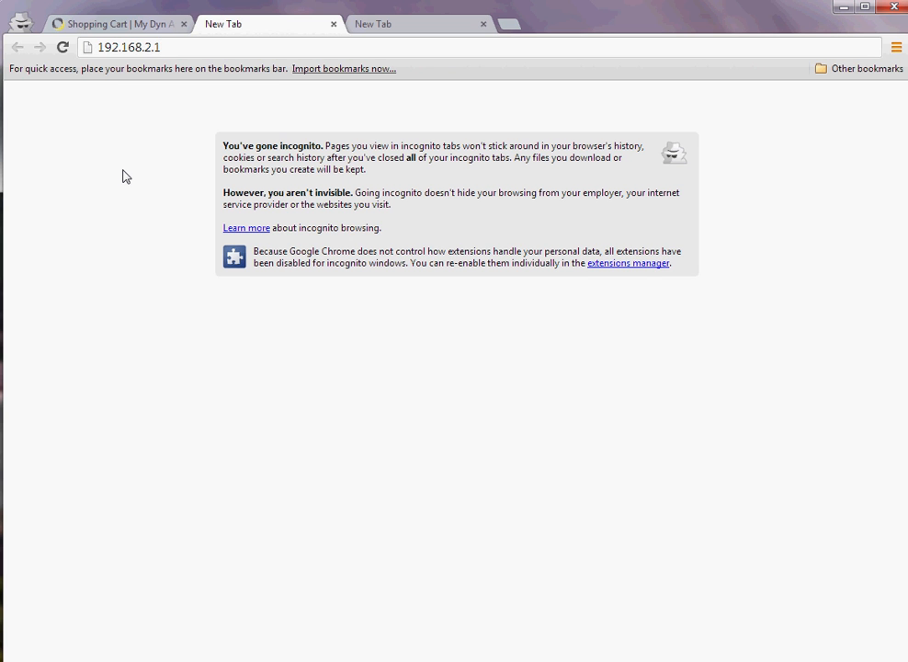
mouse_move(136, 84)
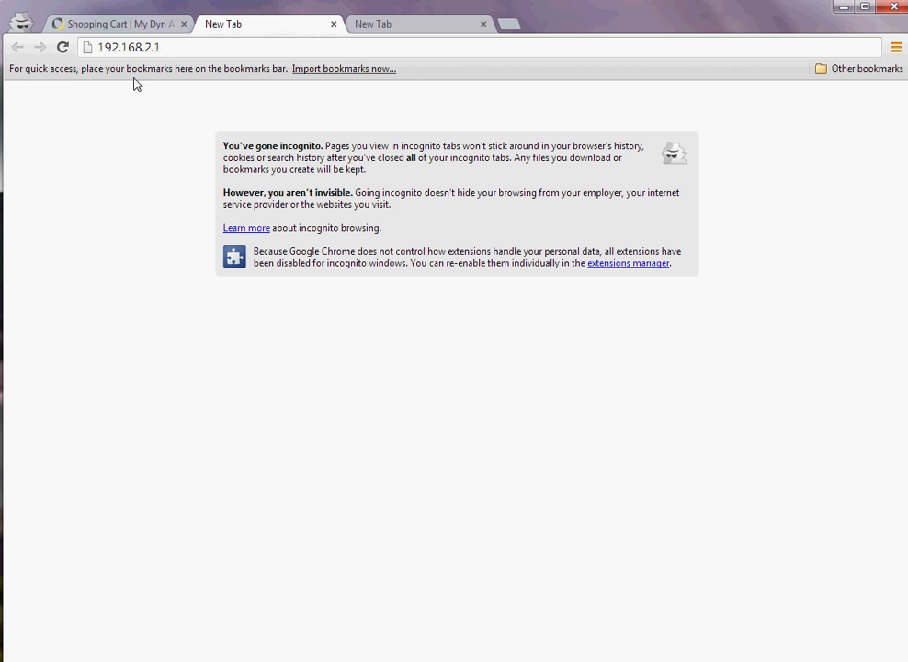
double_click(120, 47)
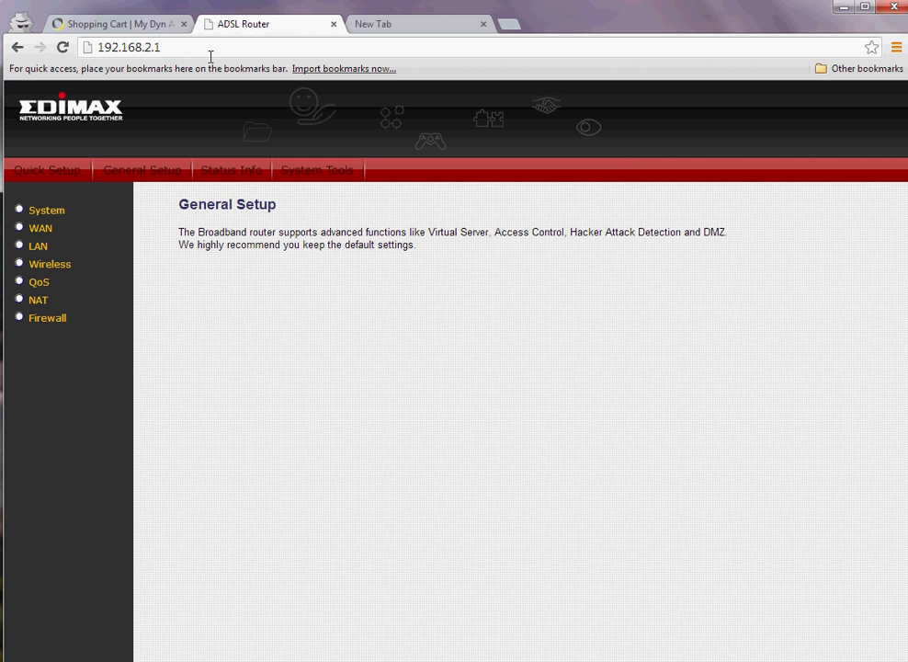
mouse_move(784, 323)
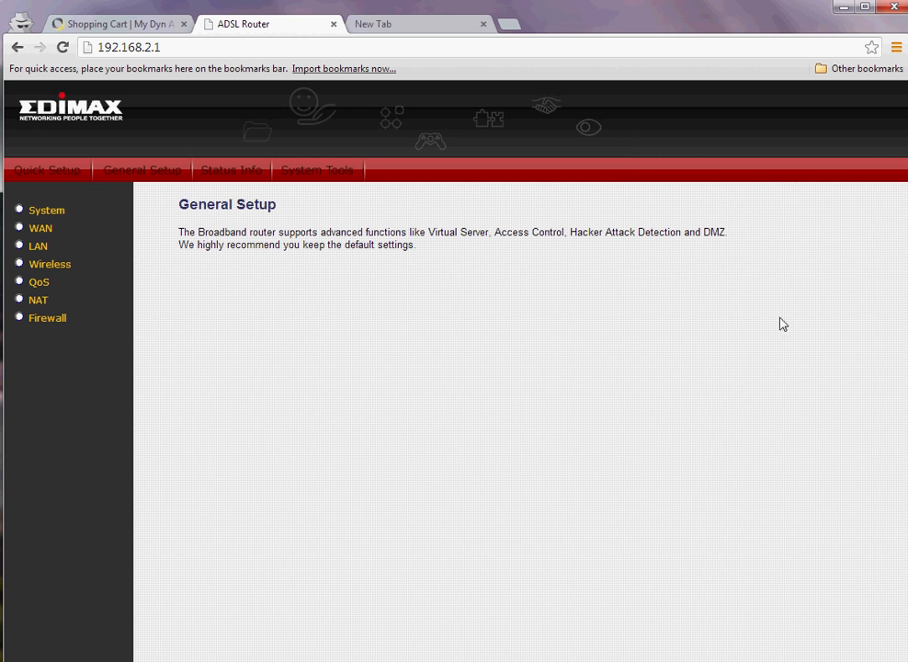
mouse_move(496, 410)
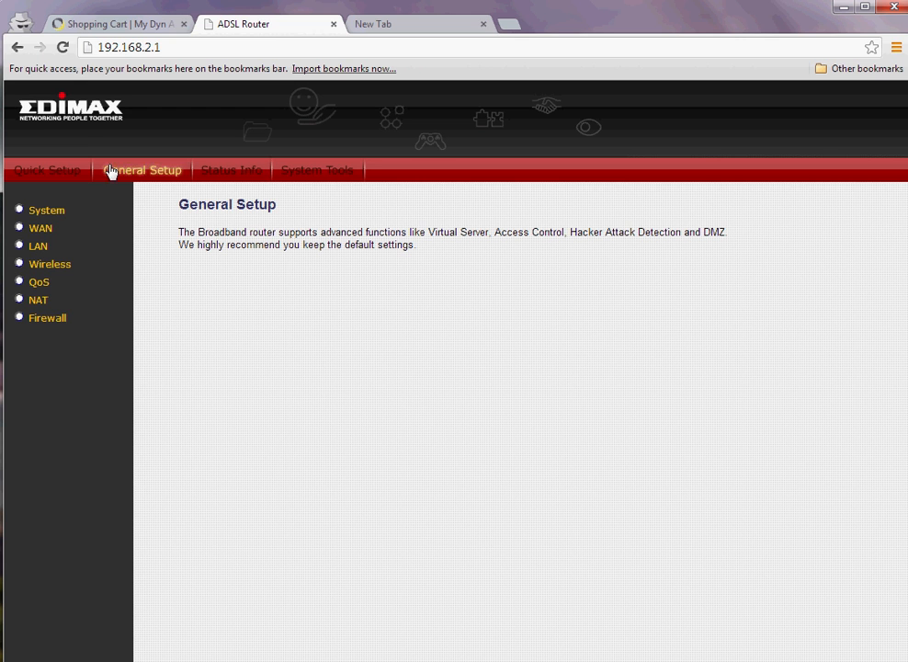
mouse_move(71, 118)
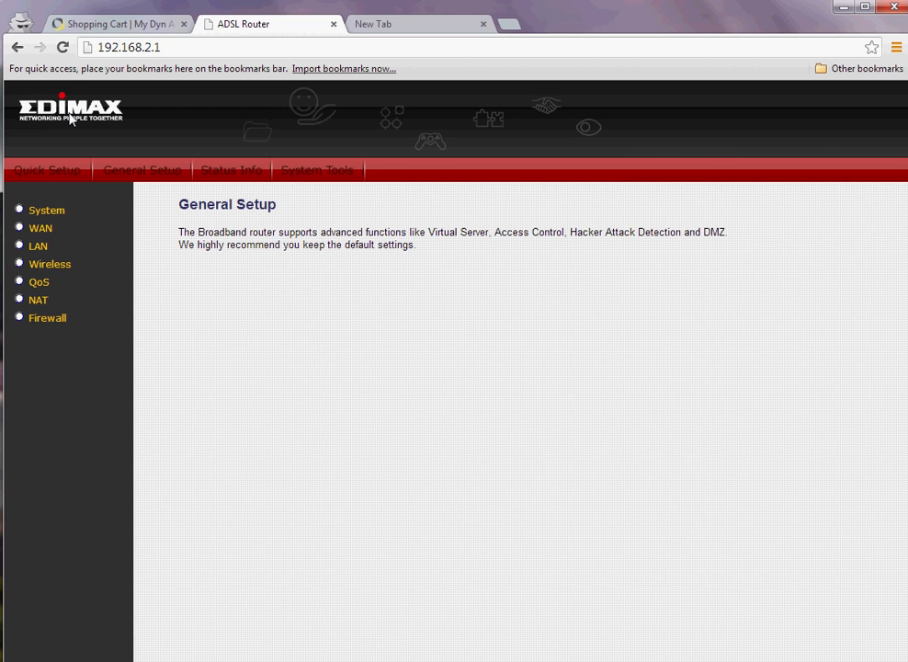
mouse_move(39, 205)
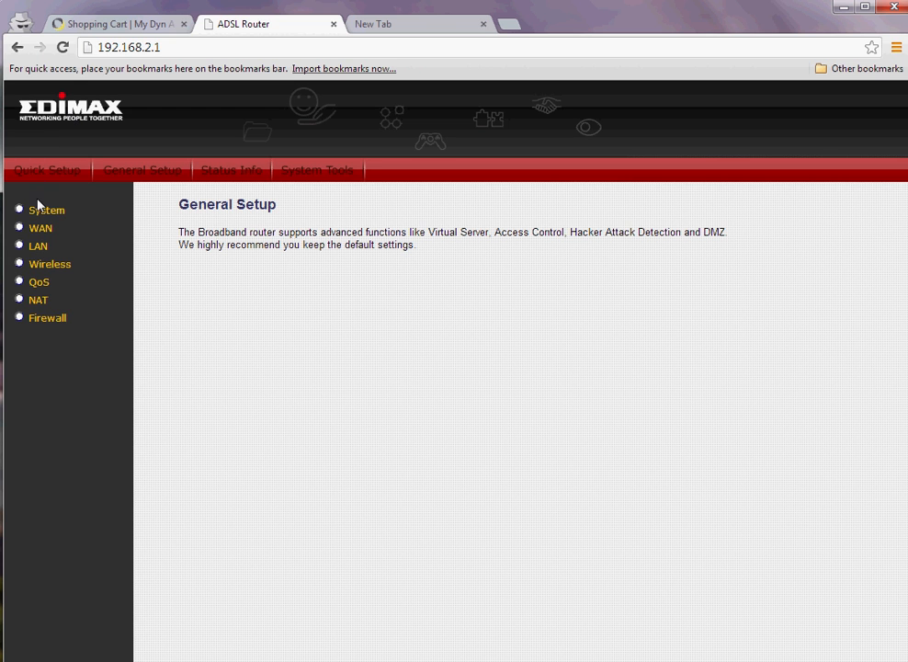
mouse_move(39, 256)
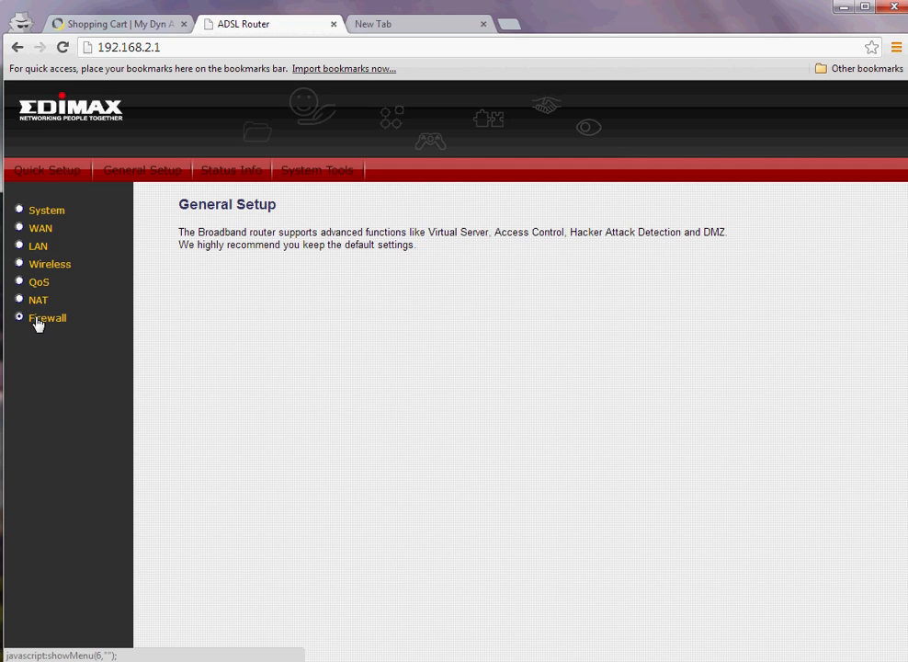
mouse_move(94, 241)
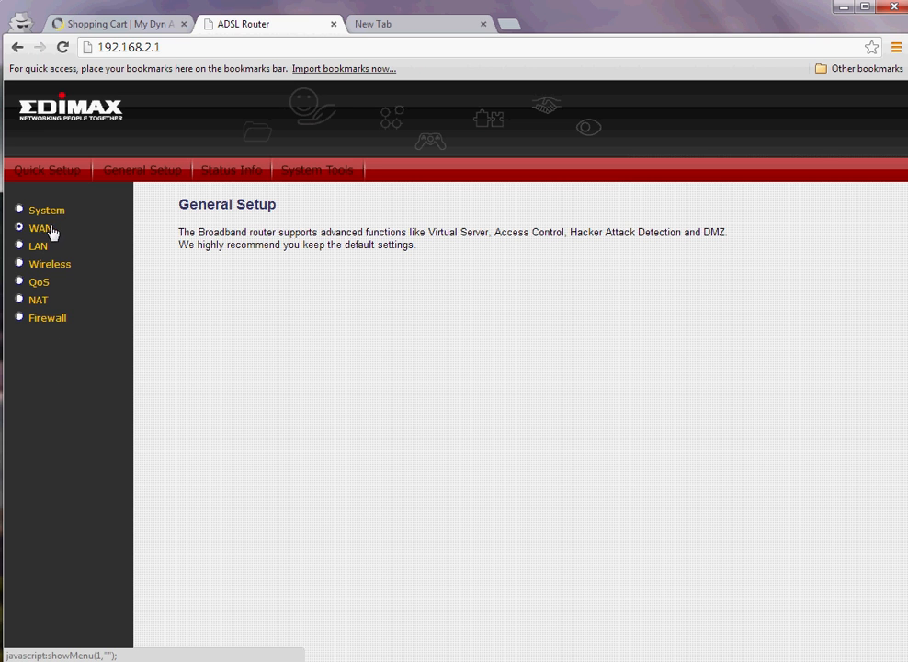
Expand WAN in the router sidebar to show its sub-options.
left_click(41, 228)
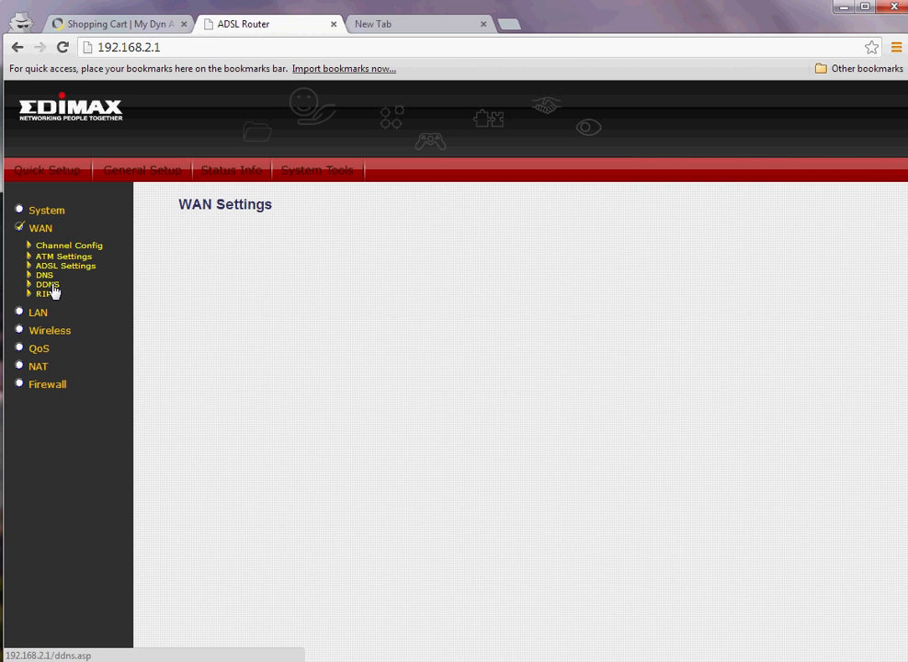
Open DDNS and enter hostname securiguide.dvrdns.org with DynDNS.org as provider.
left_click(46, 284)
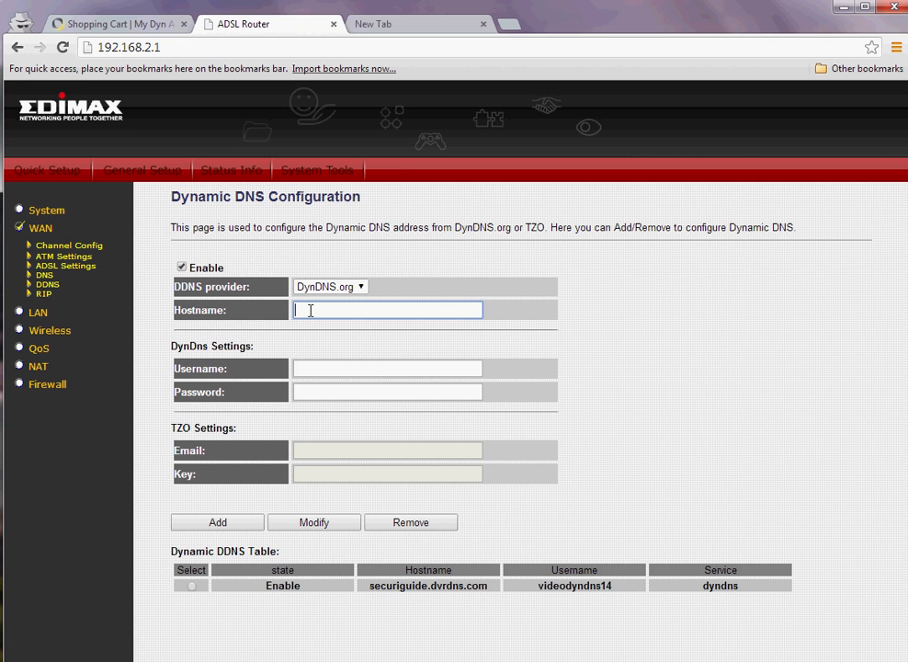
type("securiguide.dvrdn")
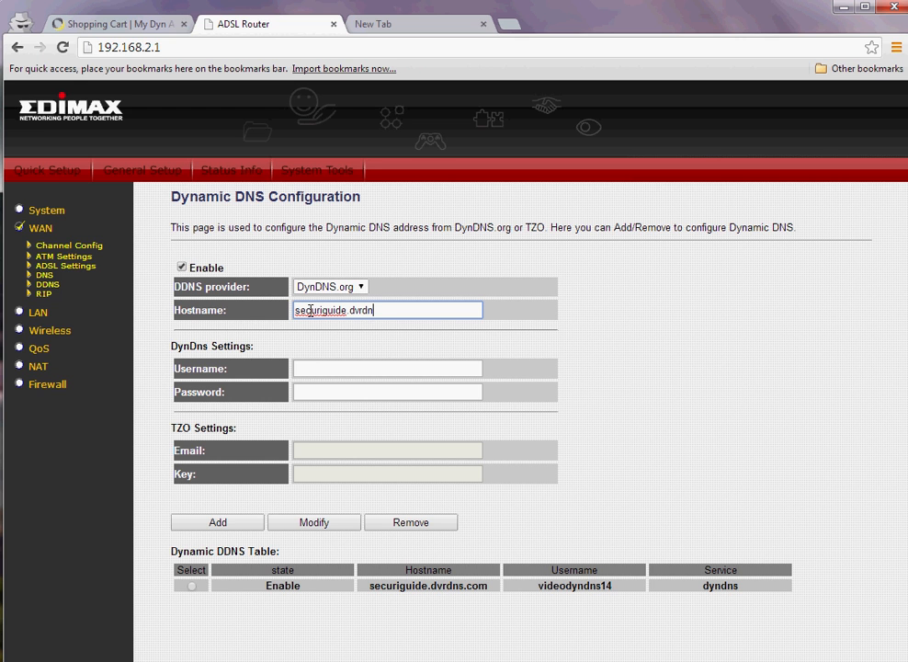
type("s.org")
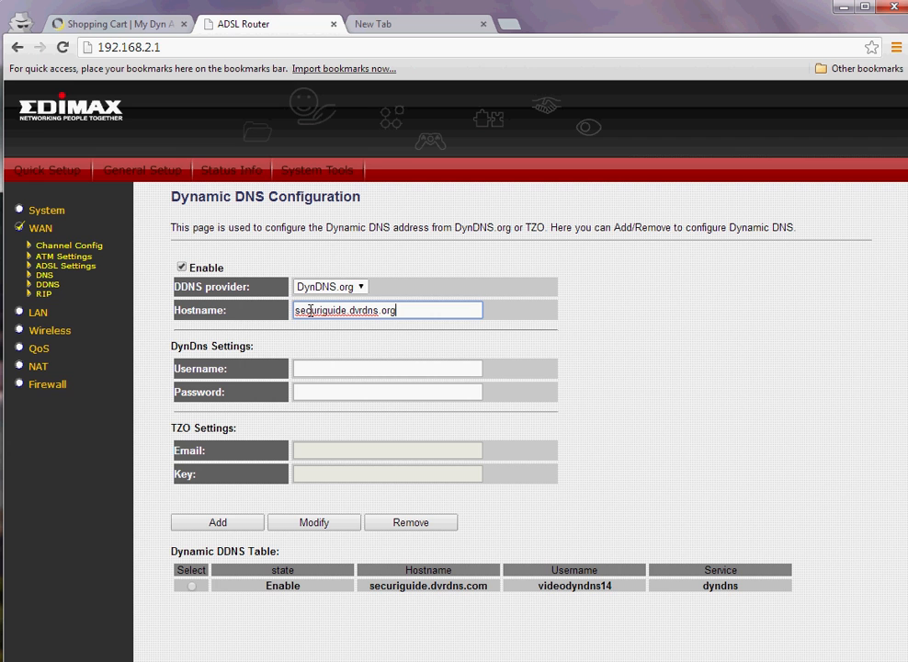
left_click(386, 368)
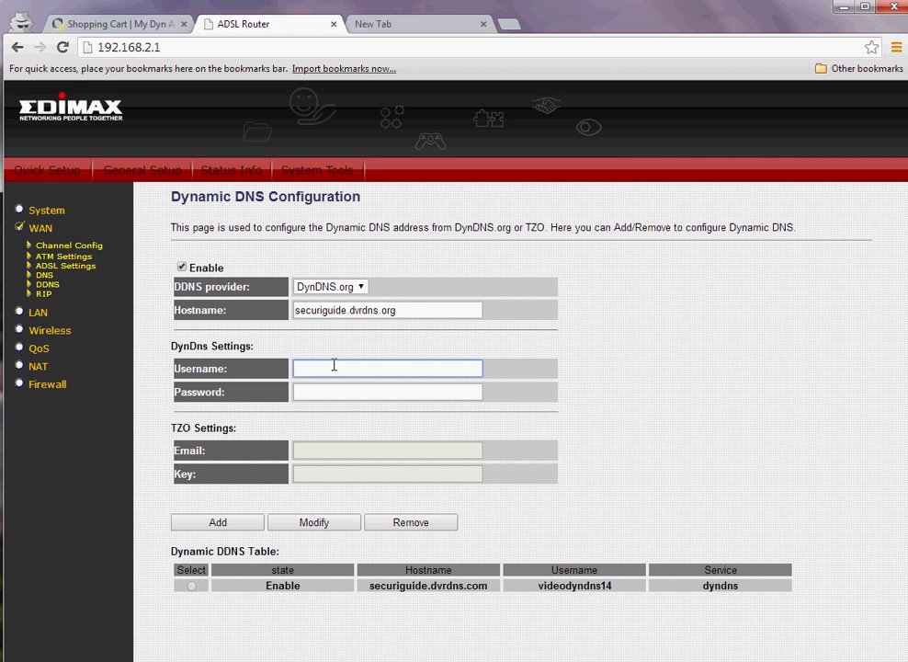
Type the Dyn account username into the DynDNS Username field.
type("dy")
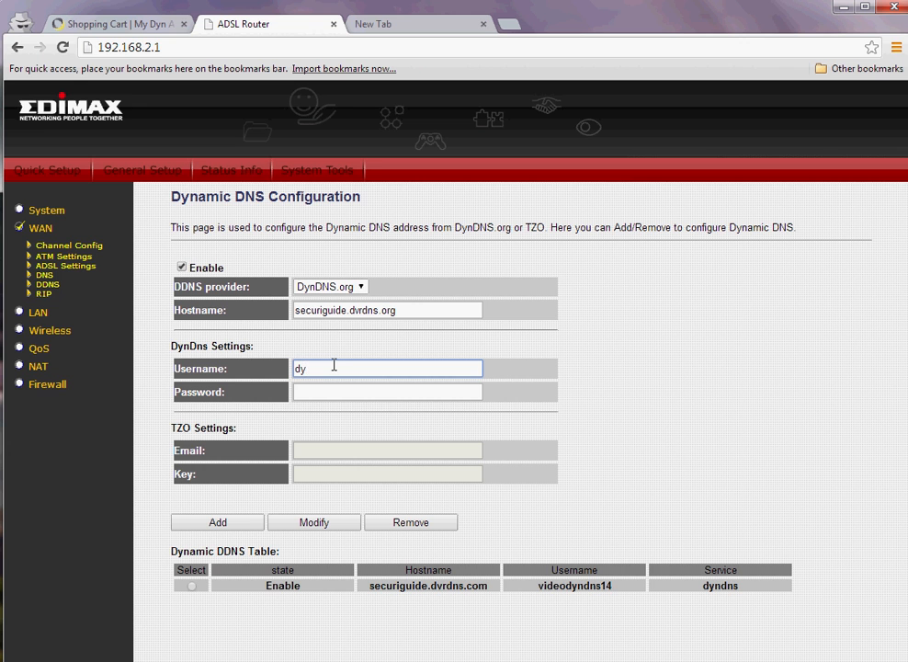
type("vi")
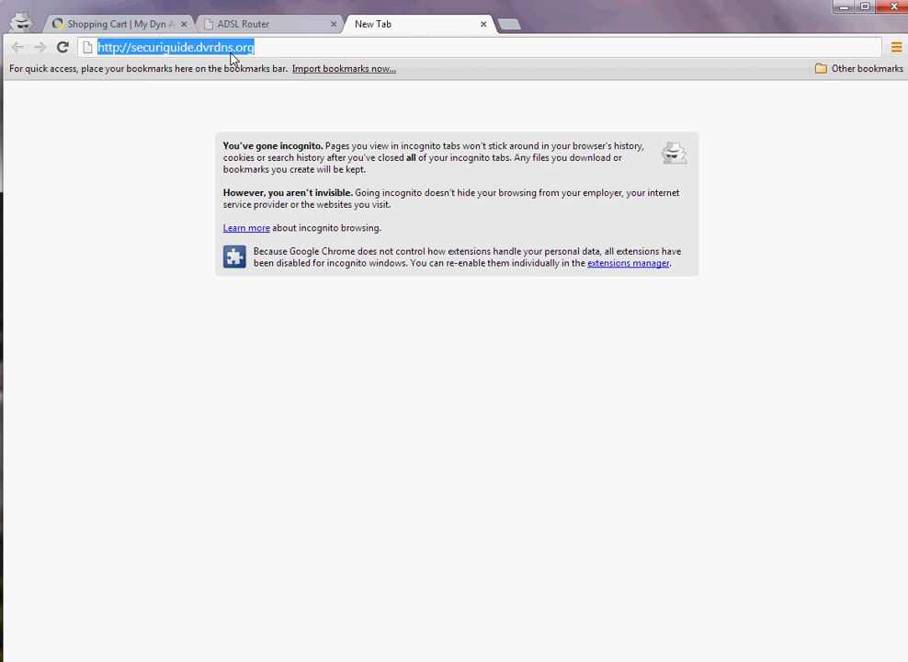
left_click(296, 47)
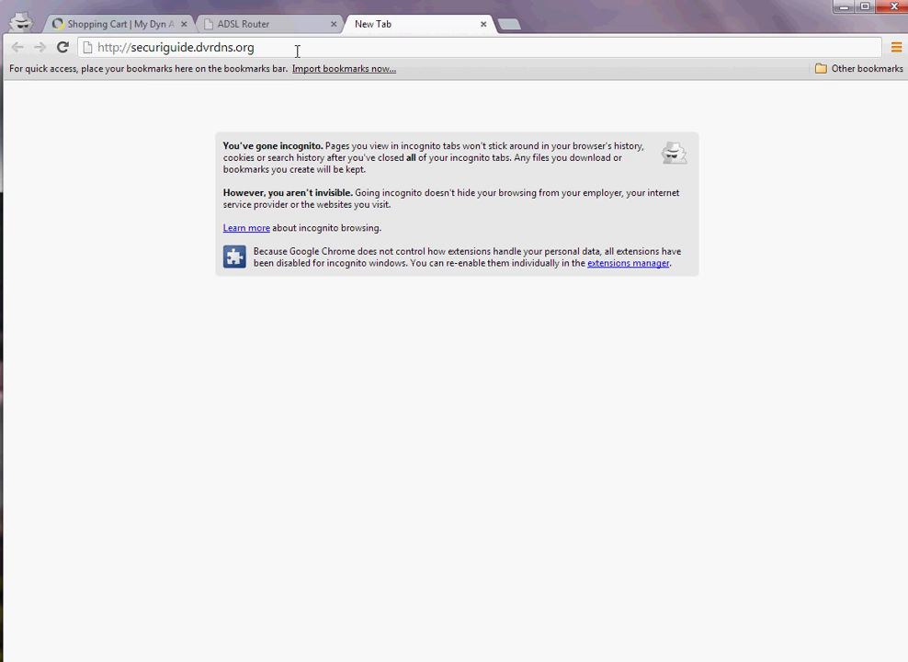
left_click(184, 47)
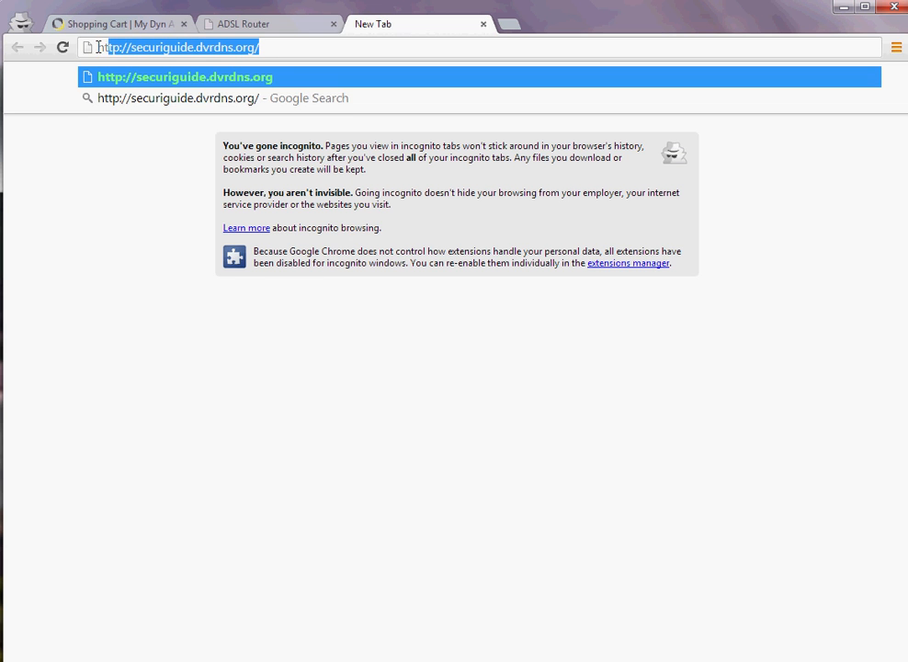